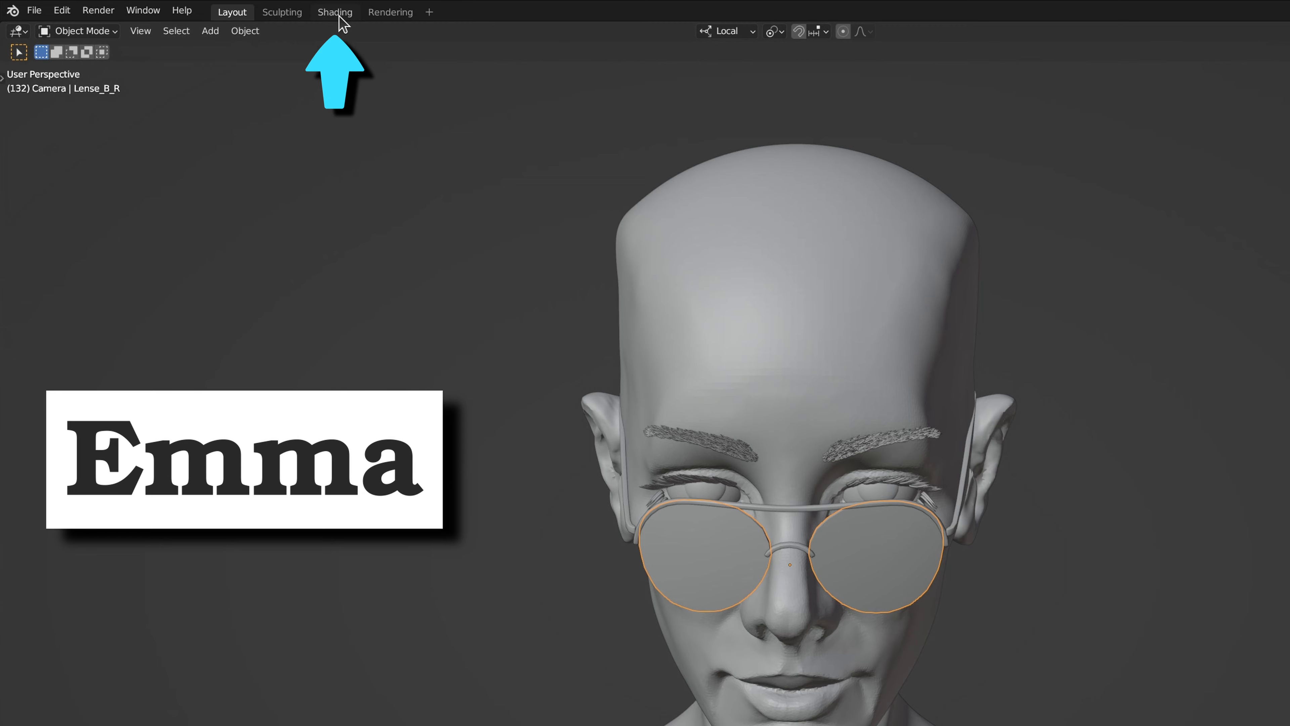
Step: Switch to the Shading workspace to edit the glasses' lens material
{"action": "left_click", "coordinate": [335, 12]}
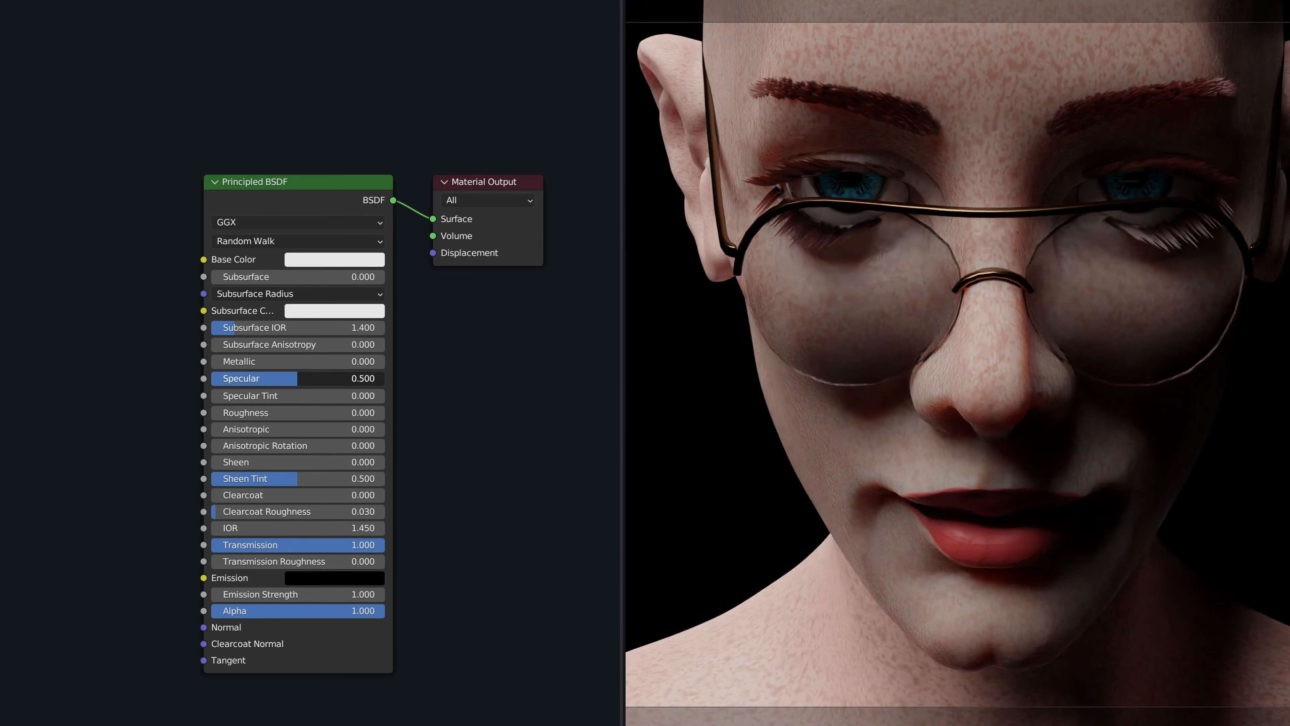
{"action": "left_click", "coordinate": [334, 259]}
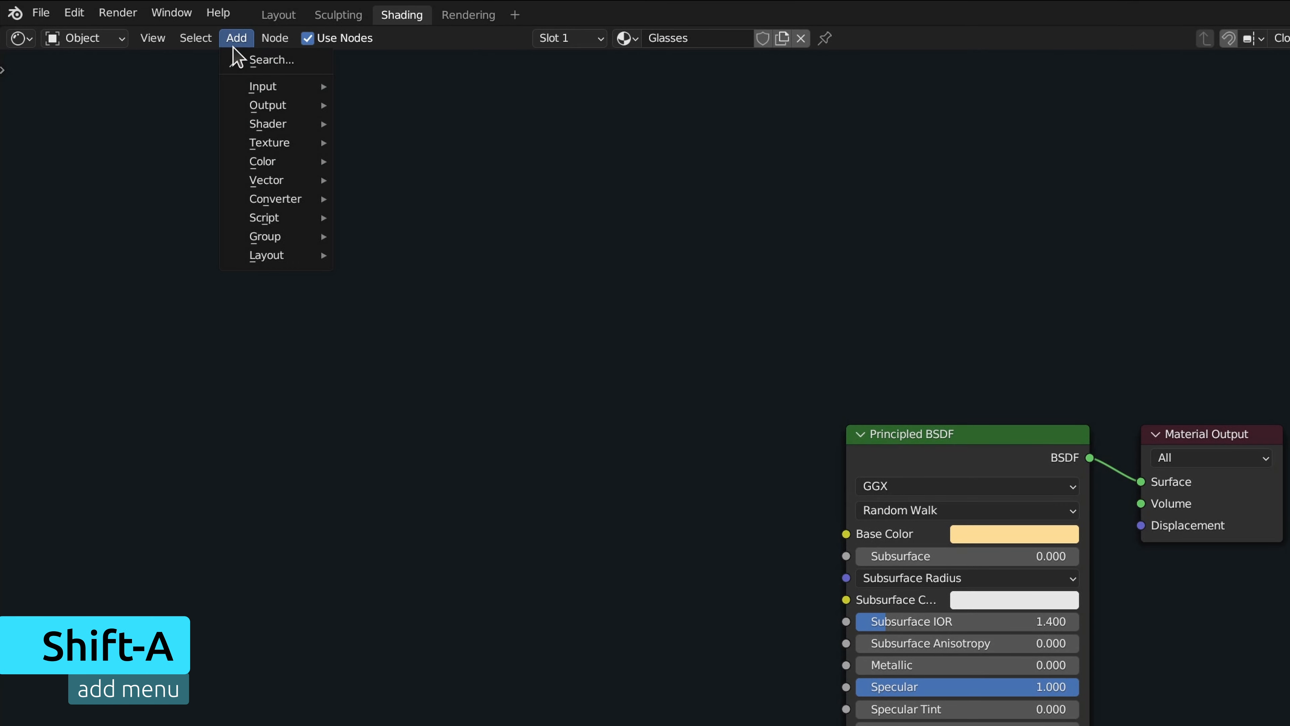
Step: Add a Mix (Color) node to the lens material via node search for 'm'
{"action": "left_click", "coordinate": [273, 60]}
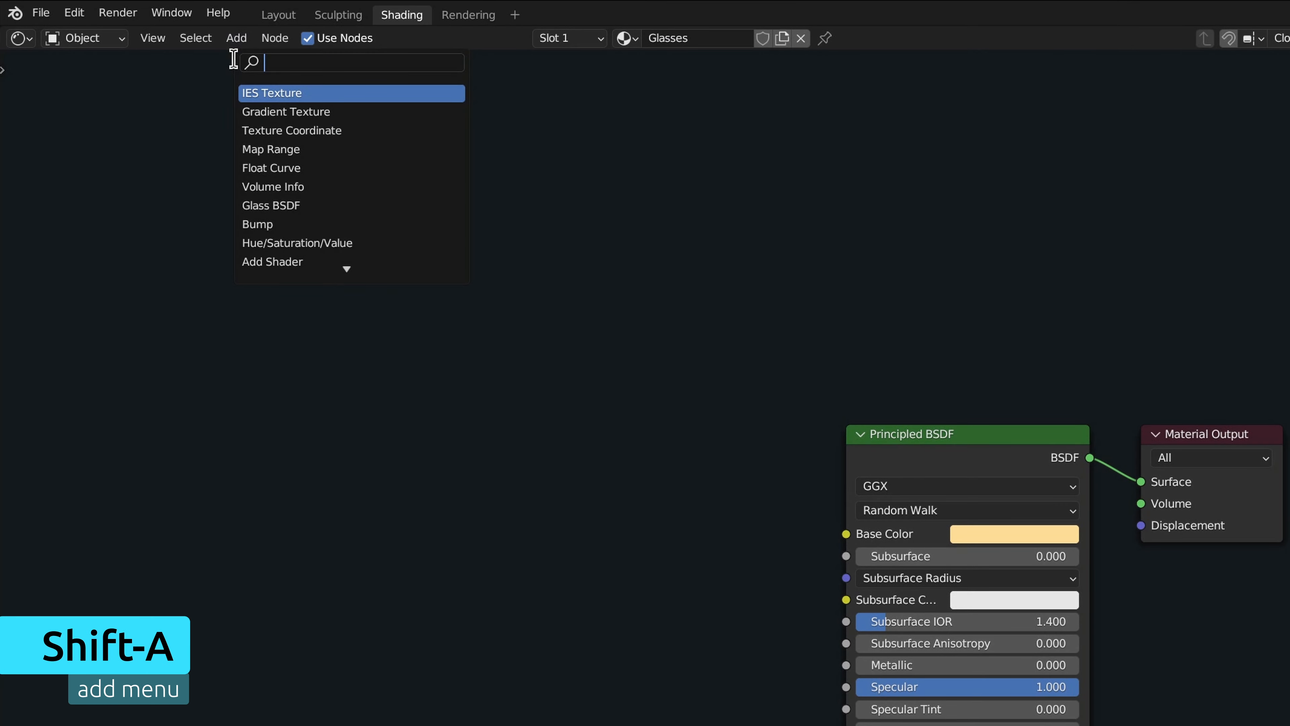
{"action": "type", "text": "m"}
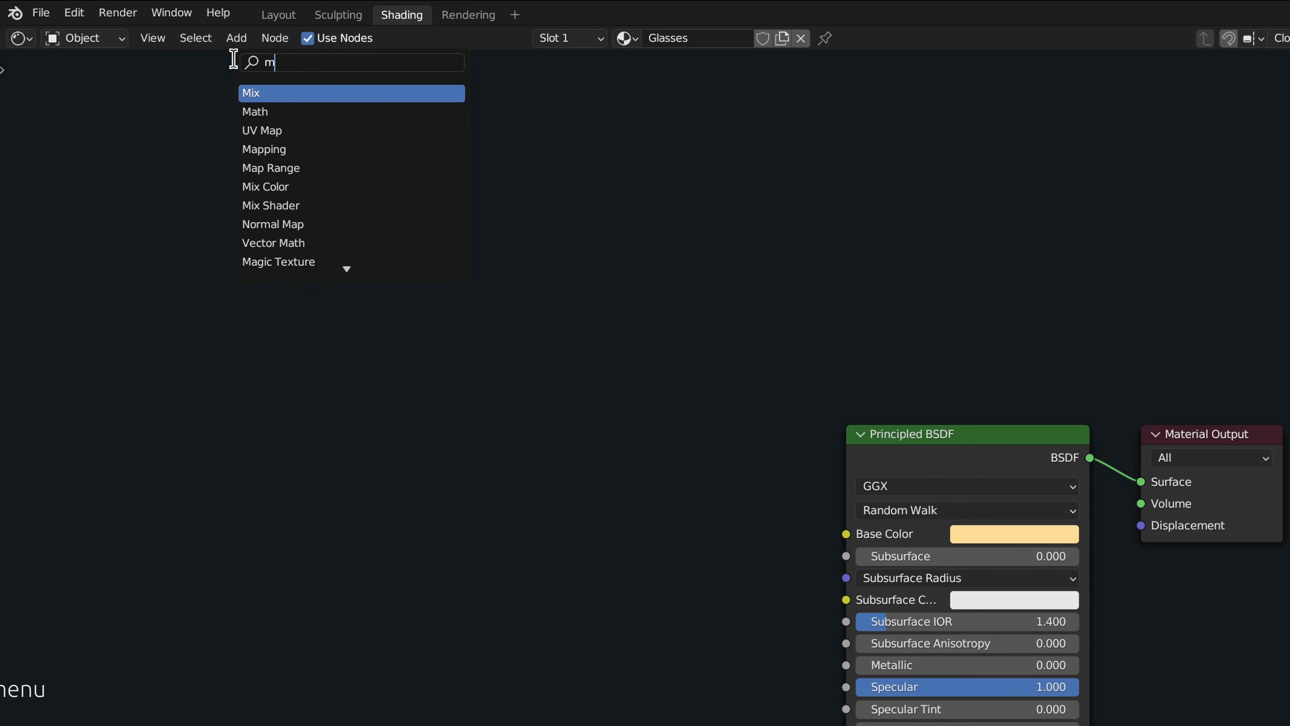
{"action": "left_click", "coordinate": [251, 94]}
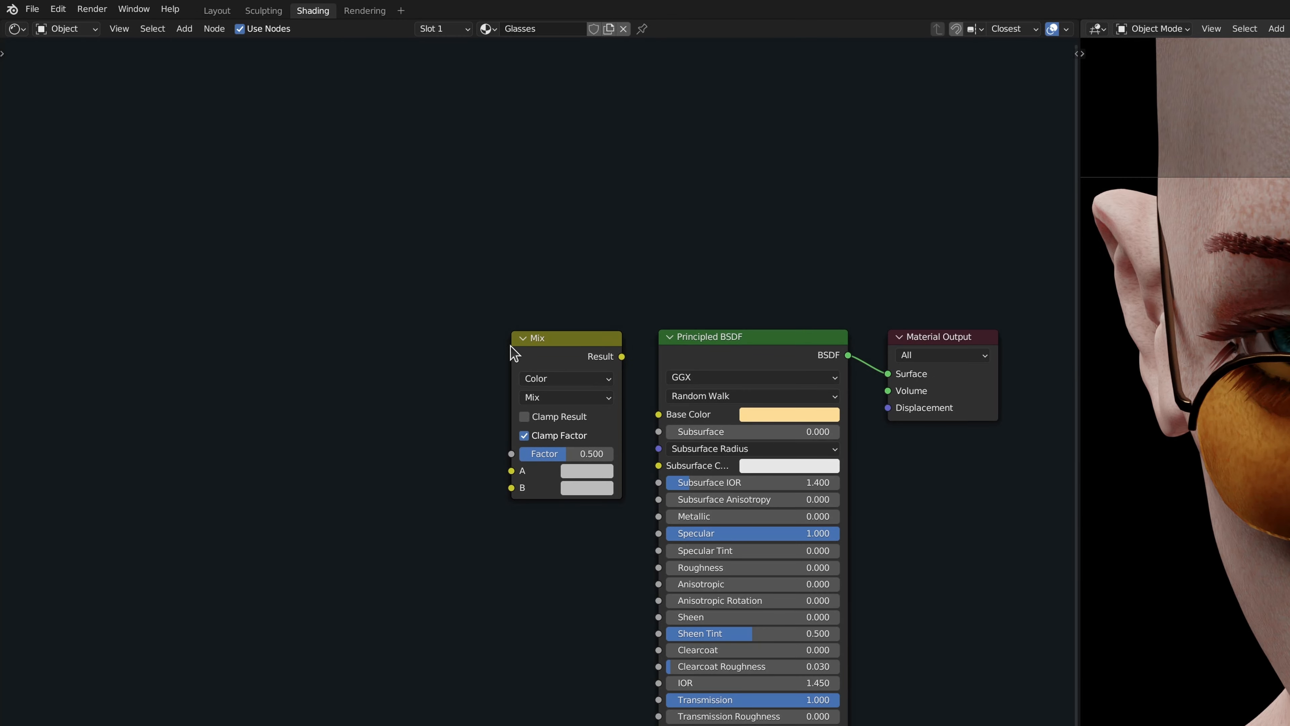
{"action": "type", "text": "m"}
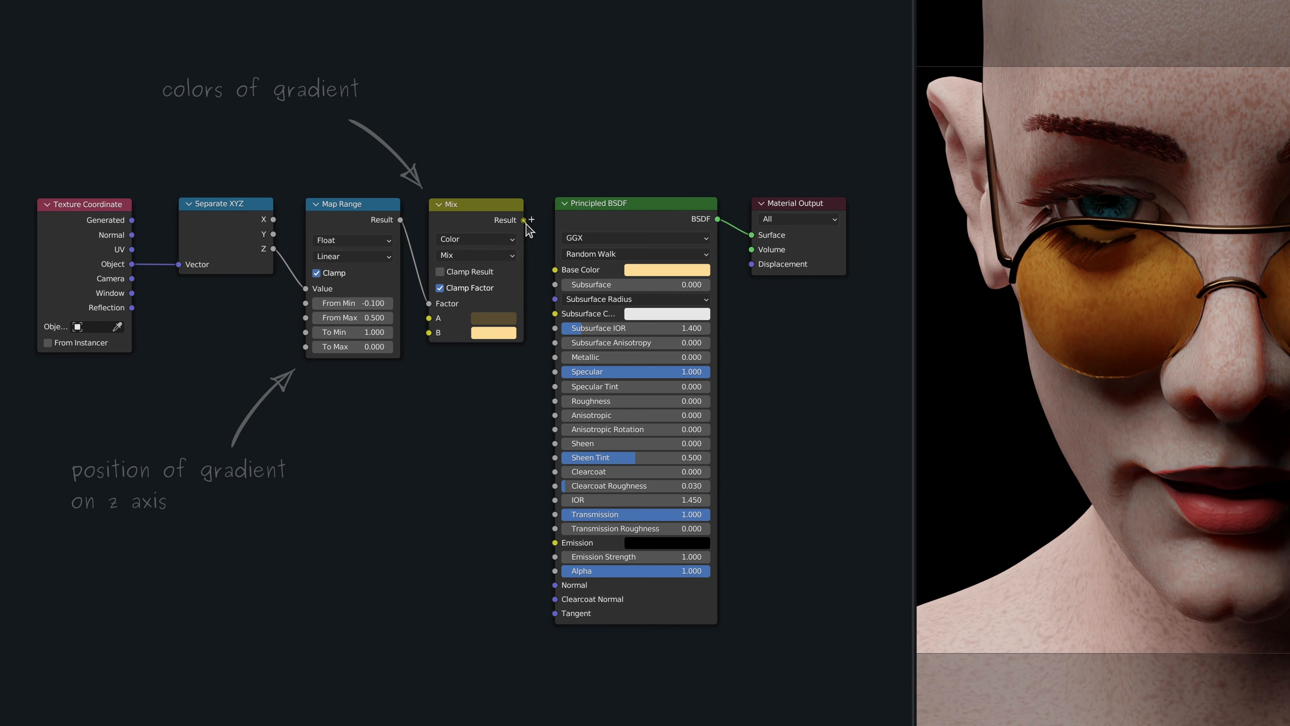
Step: Drive the lens Base Color from the Mix gradient and adjust the Map Range Z start
{"action": "left_click_drag", "start_coordinate": [523, 219], "coordinate": [553, 270]}
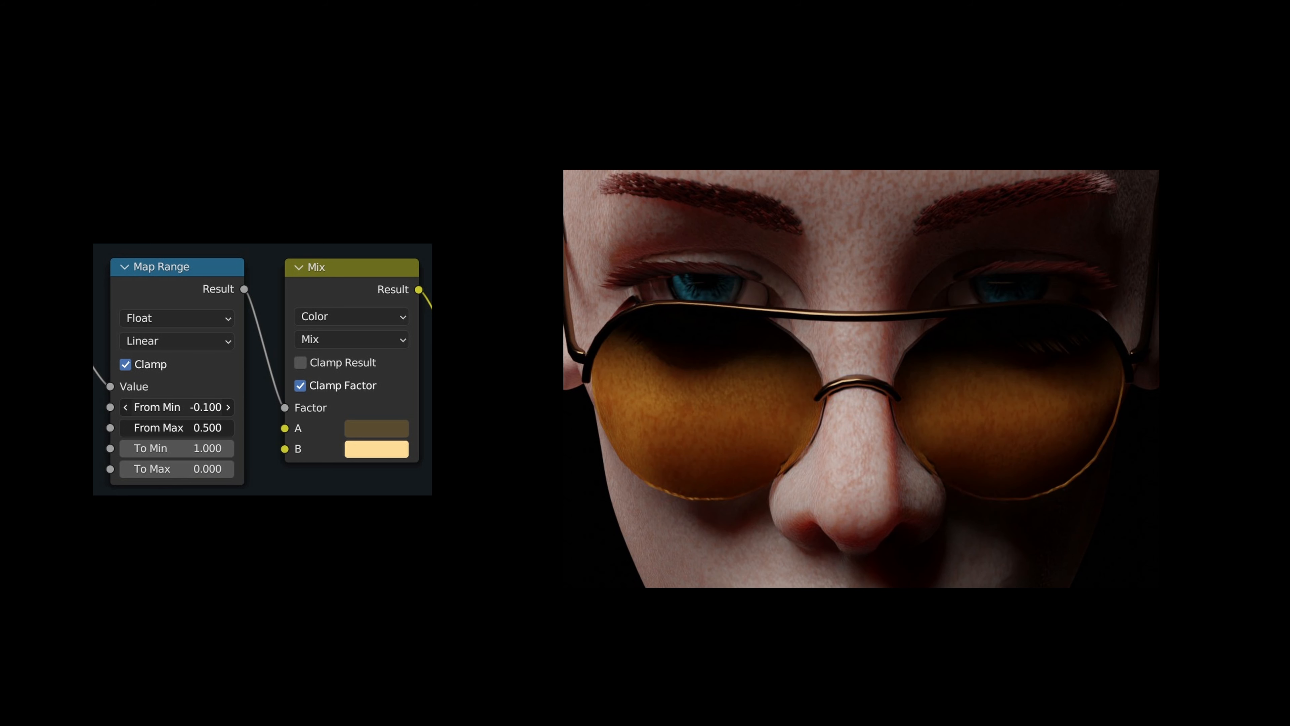
{"action": "left_click", "coordinate": [376, 449]}
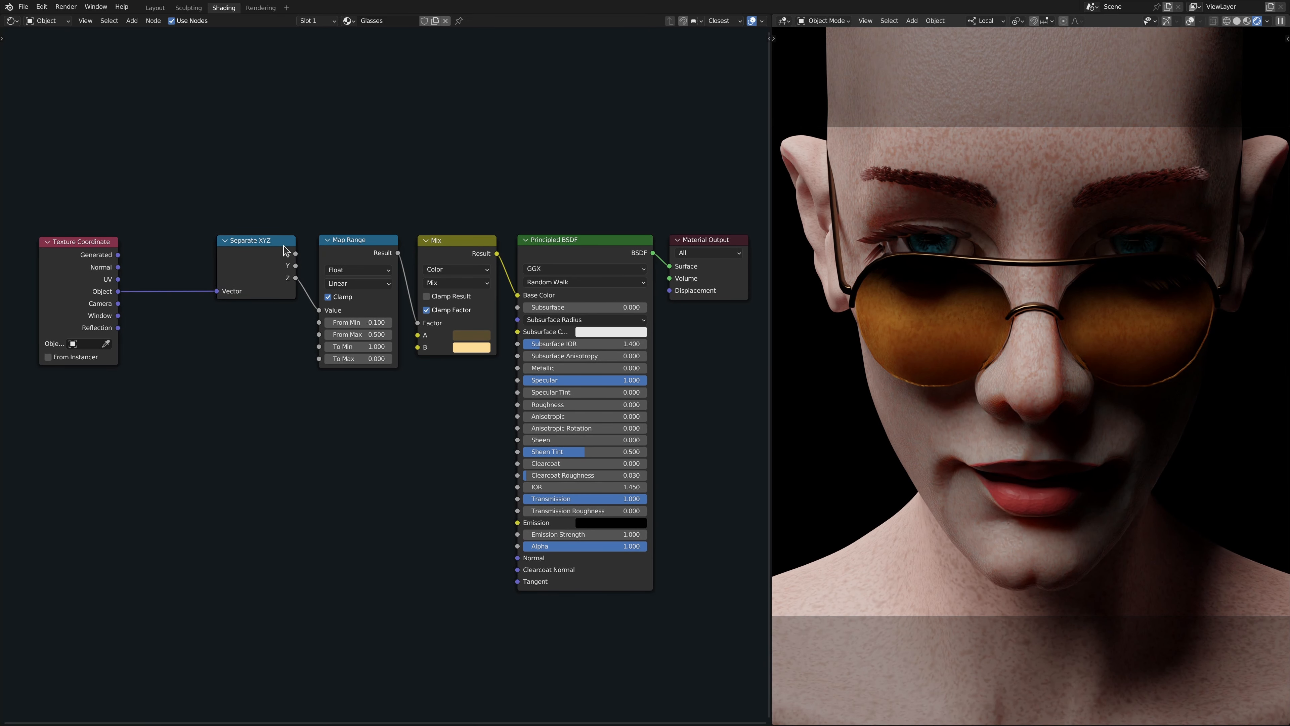
{"action": "mouse_move", "coordinate": [706, 371]}
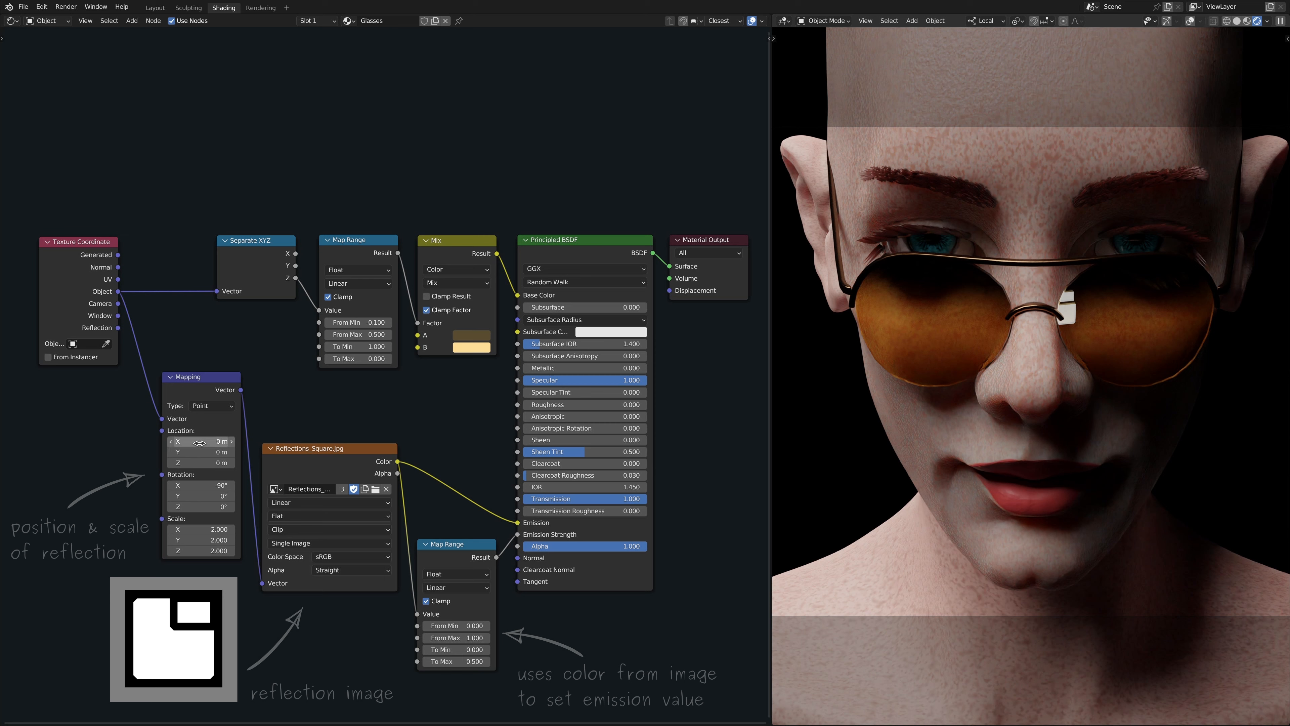
Step: Shift the reflection image sideways across the lens via the Mapping offset
{"action": "left_click_drag", "start_coordinate": [200, 442], "coordinate": [148, 442]}
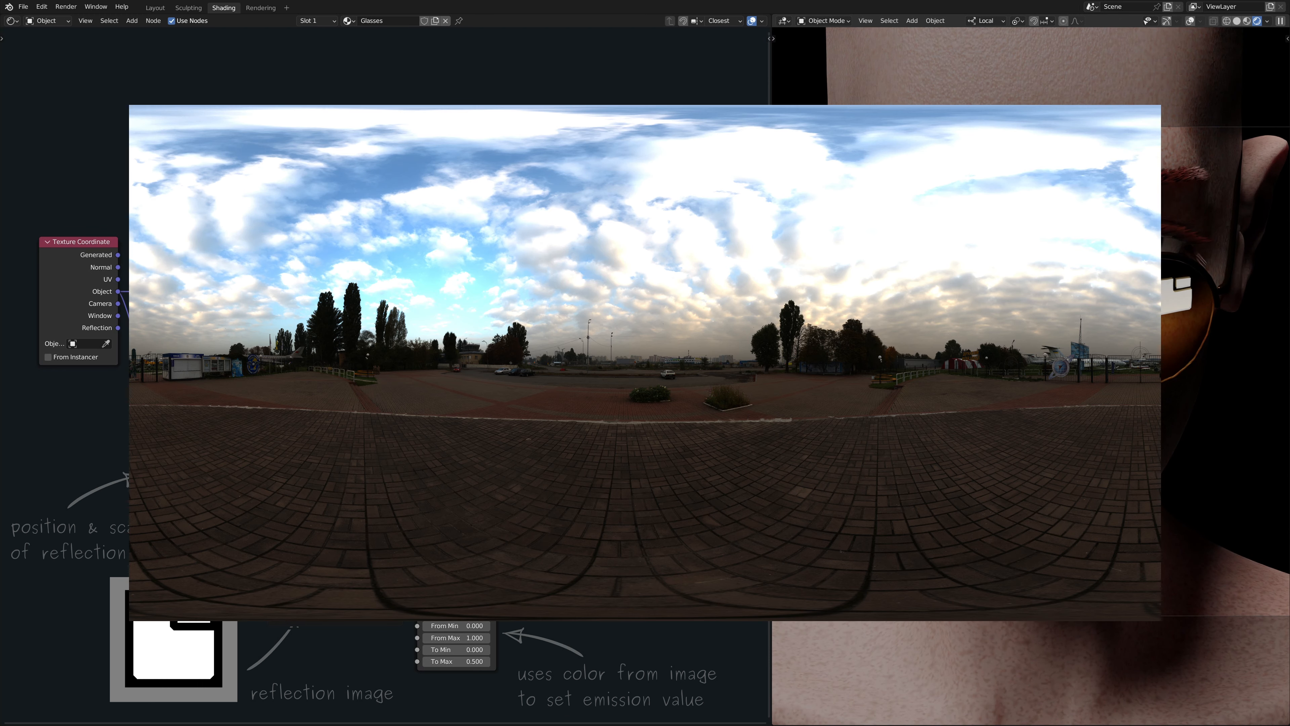
Step: Load round_platform_4k.exr as the reflection image, set Extension to Repeat and Mapping Scale 0.2
{"action": "left_click", "coordinate": [329, 529]}
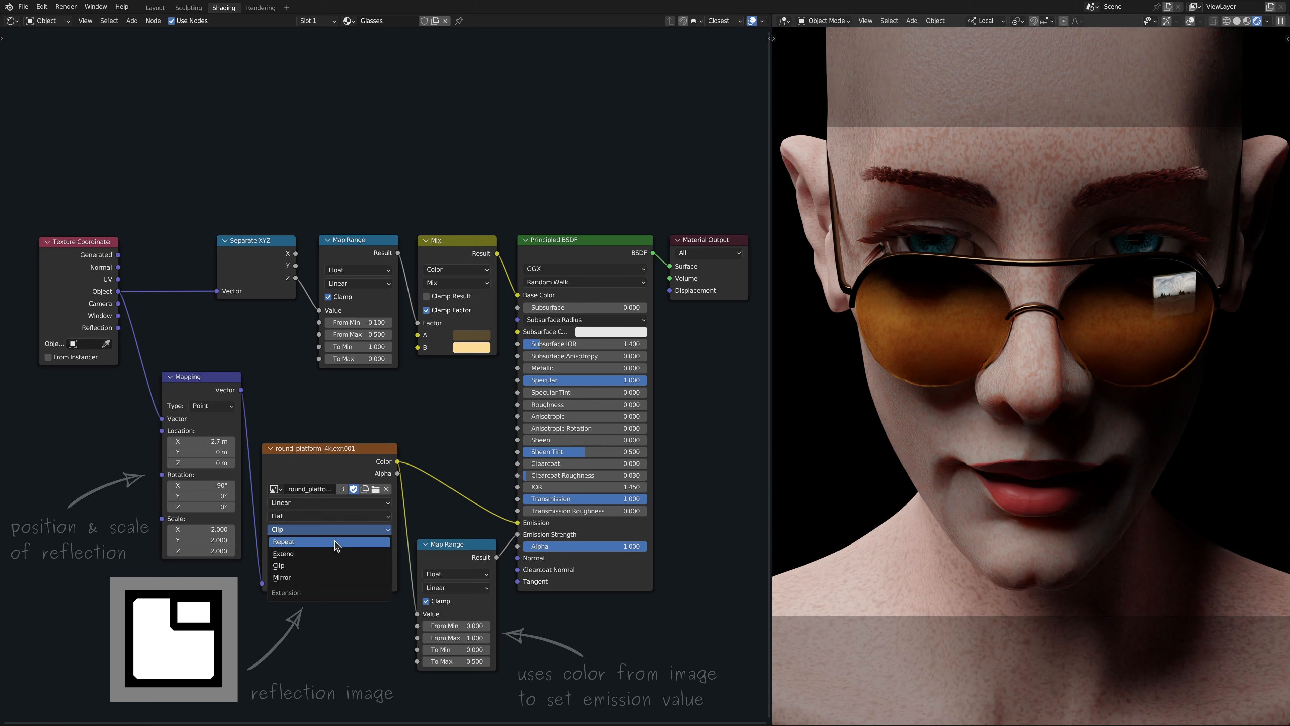
{"action": "left_click", "coordinate": [284, 542]}
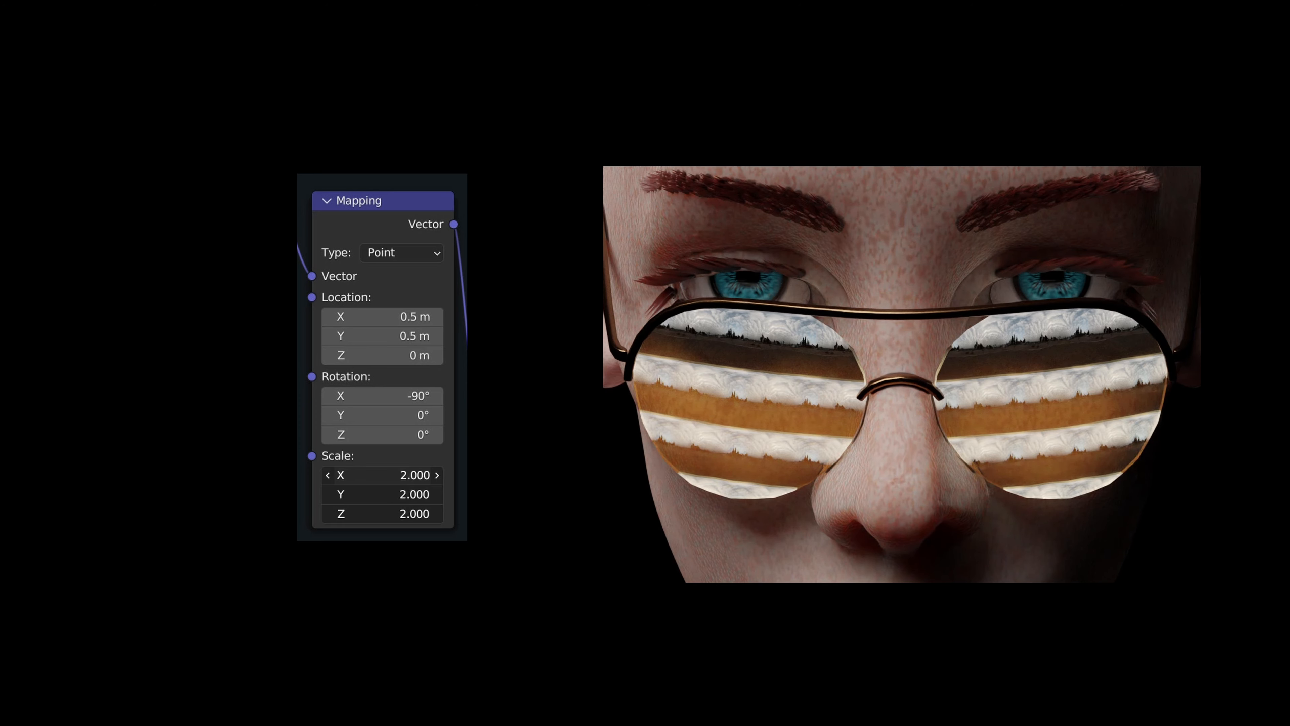
{"action": "left_click_drag", "start_coordinate": [381, 475], "coordinate": [345, 476]}
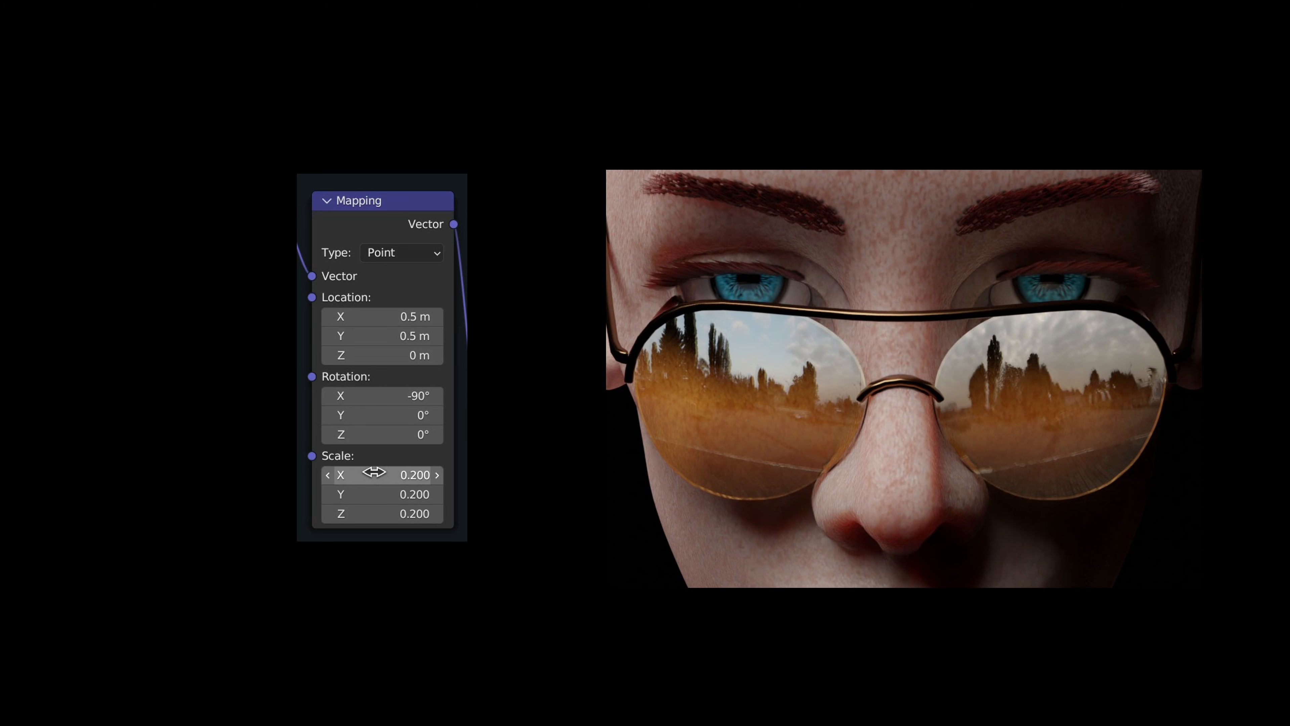